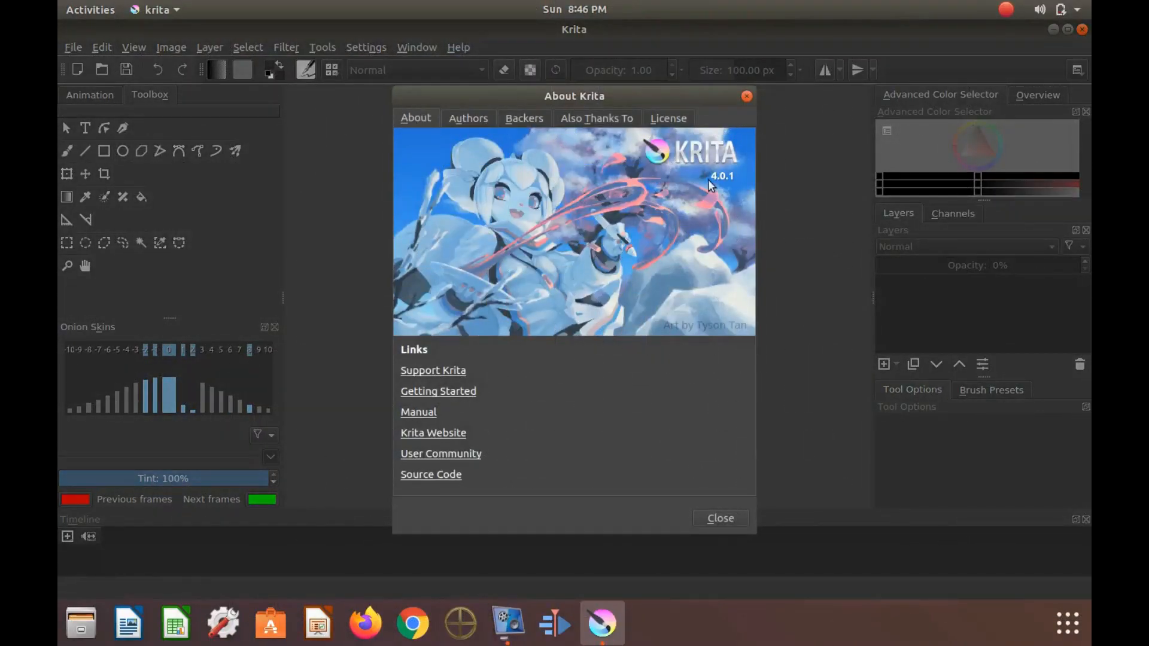
mouse_move(733, 188)
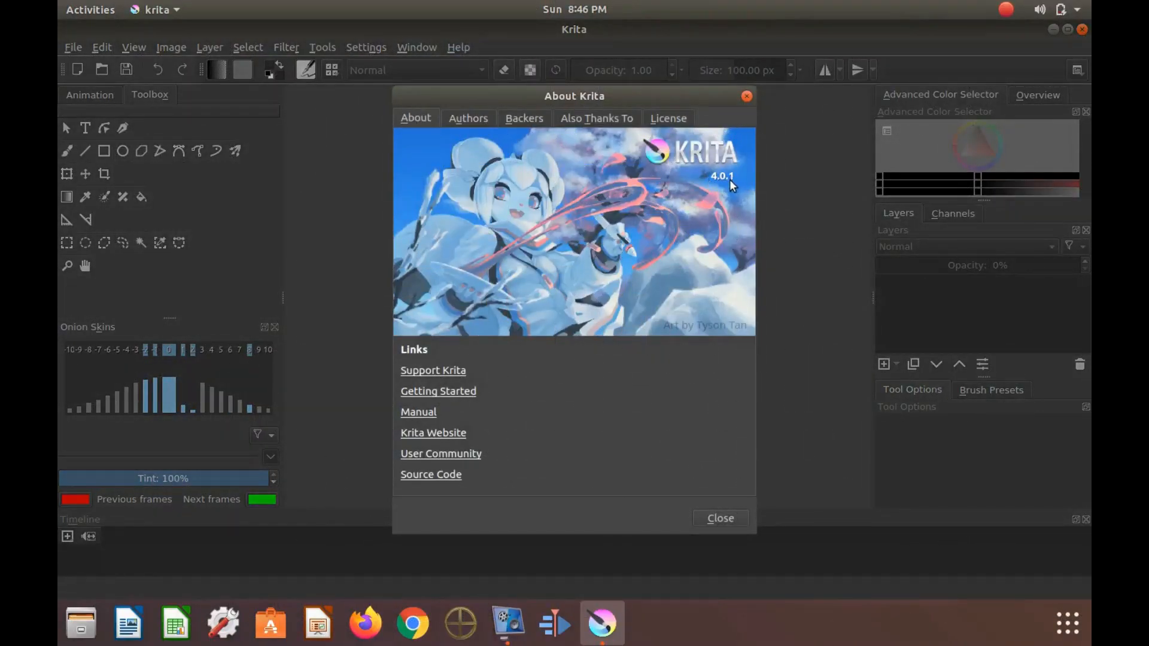
mouse_move(717, 132)
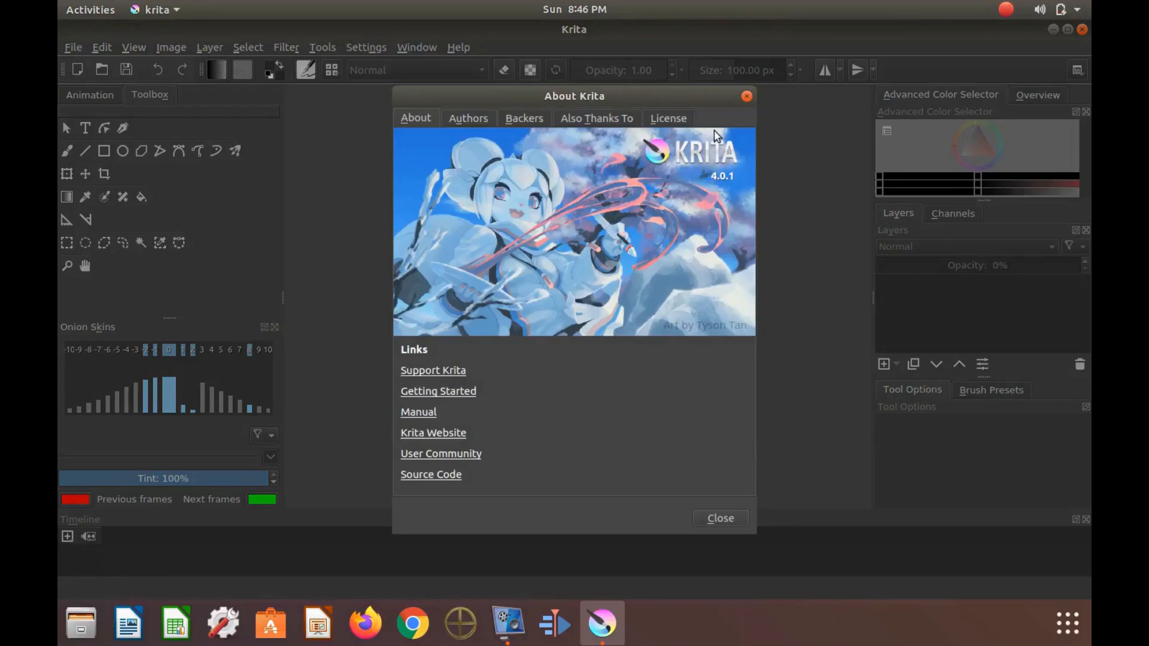
mouse_move(713, 509)
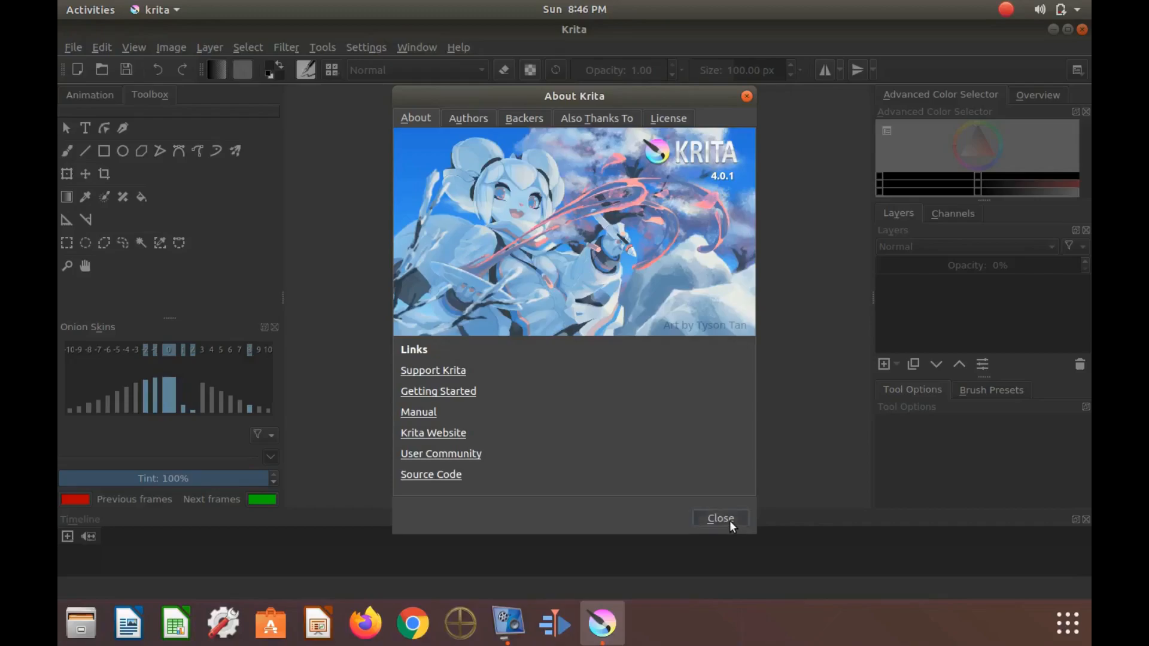
Step: Dismiss the About Krita 4.0.1 window to reveal the empty workspace
click(721, 518)
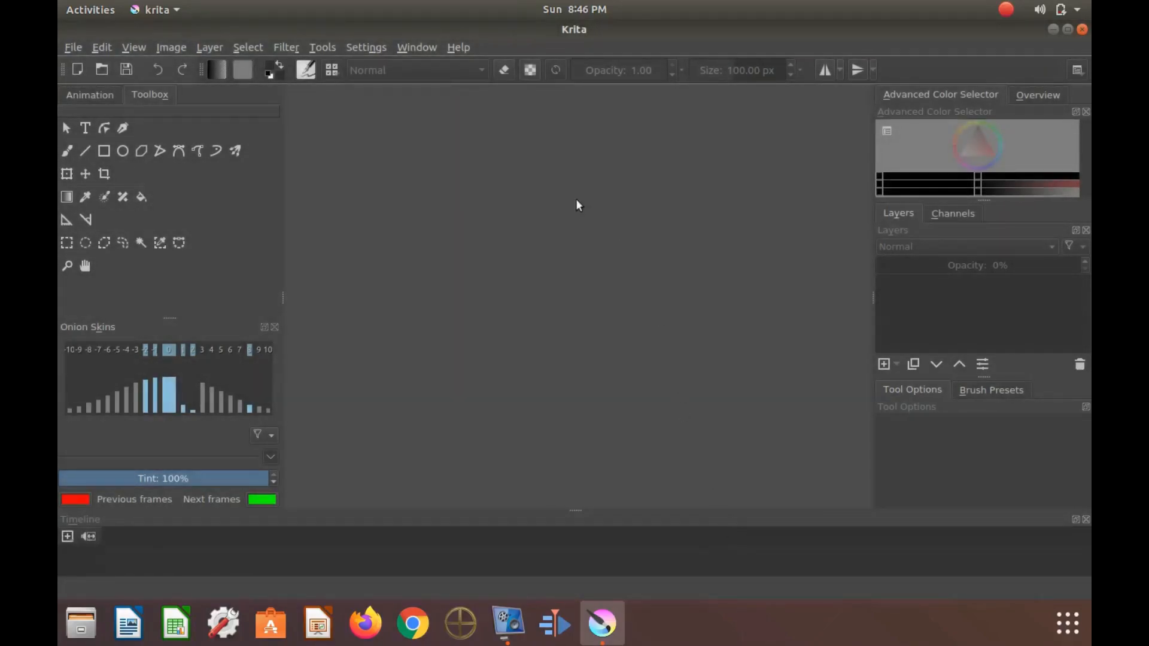
mouse_move(567, 103)
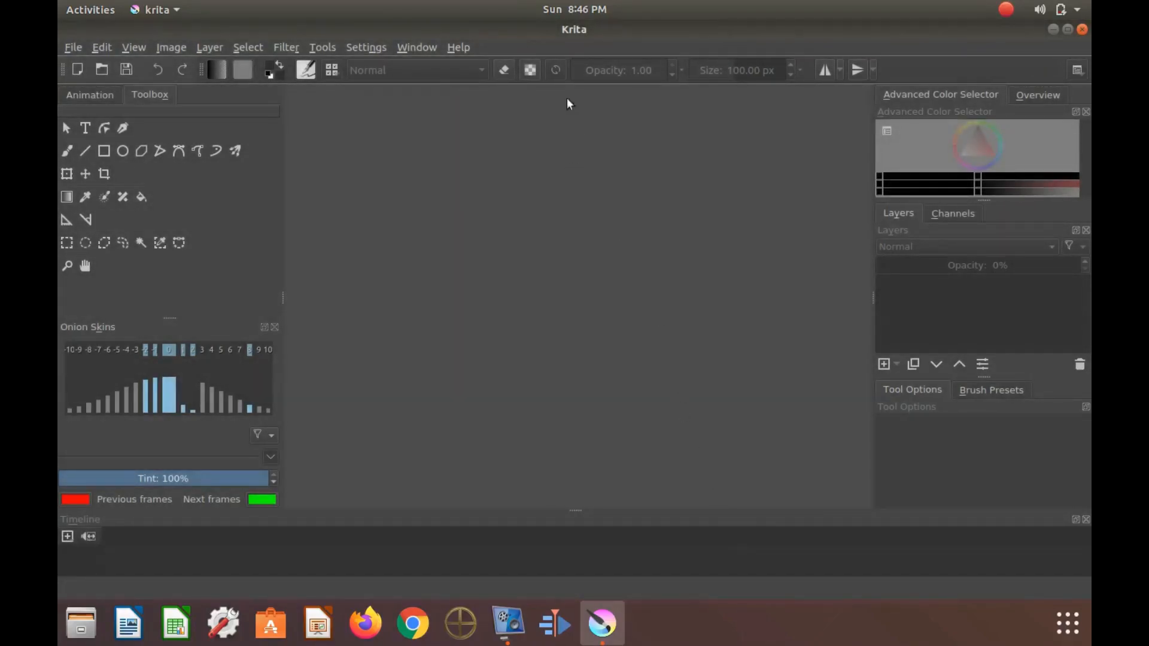
mouse_move(227, 49)
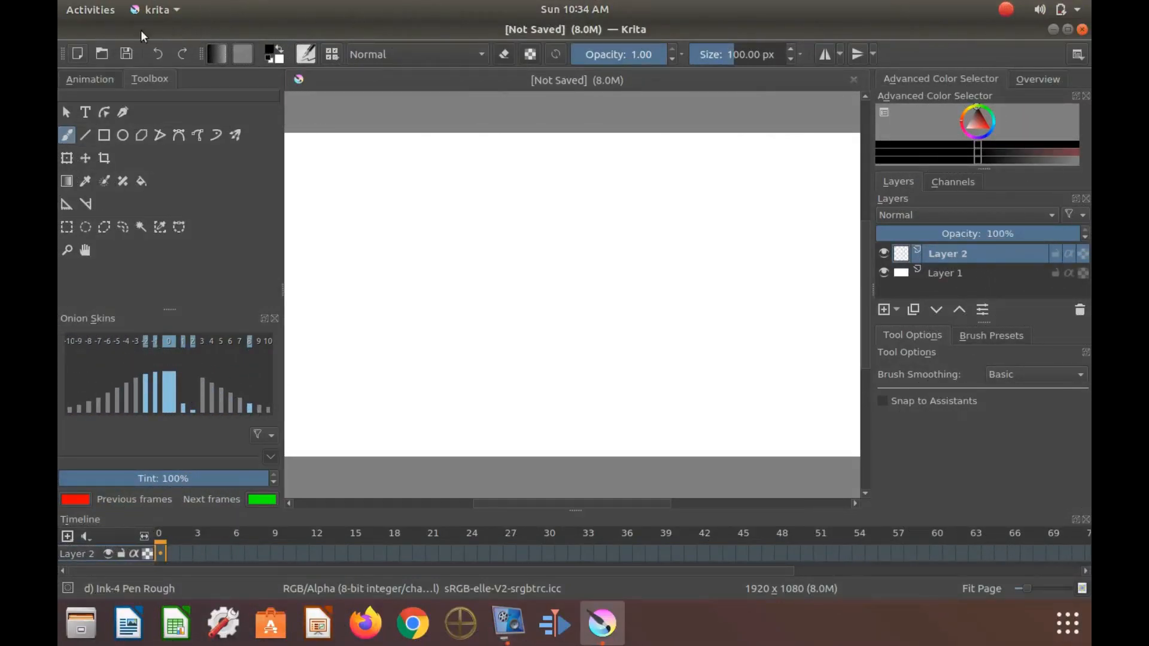
mouse_move(706, 28)
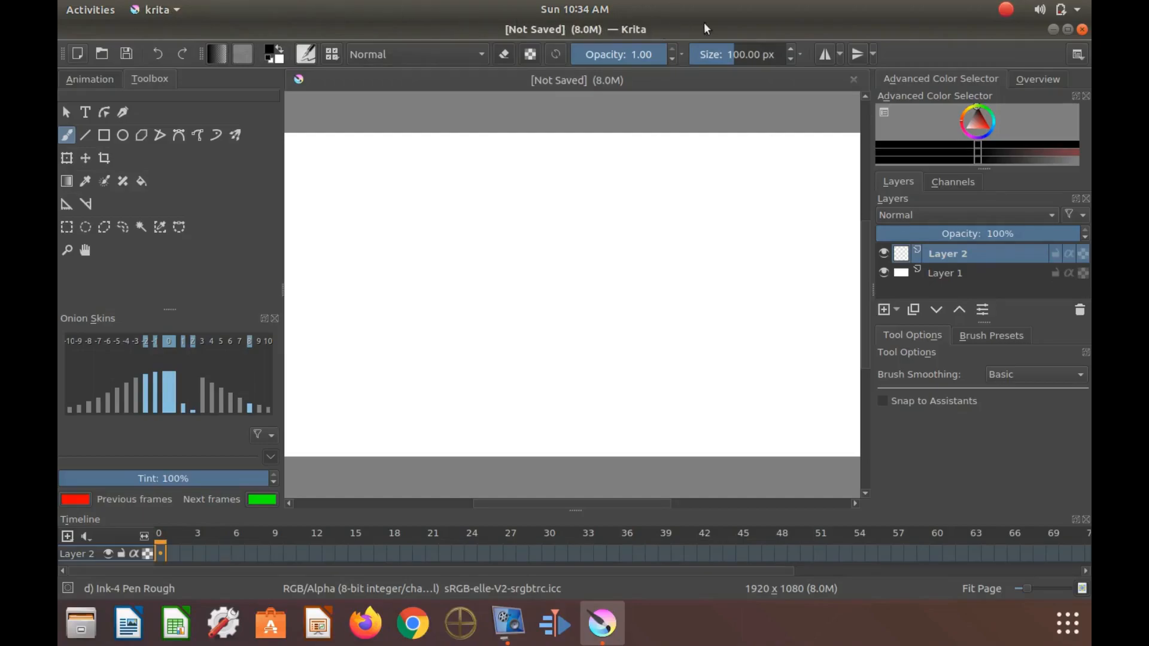
mouse_move(1013, 39)
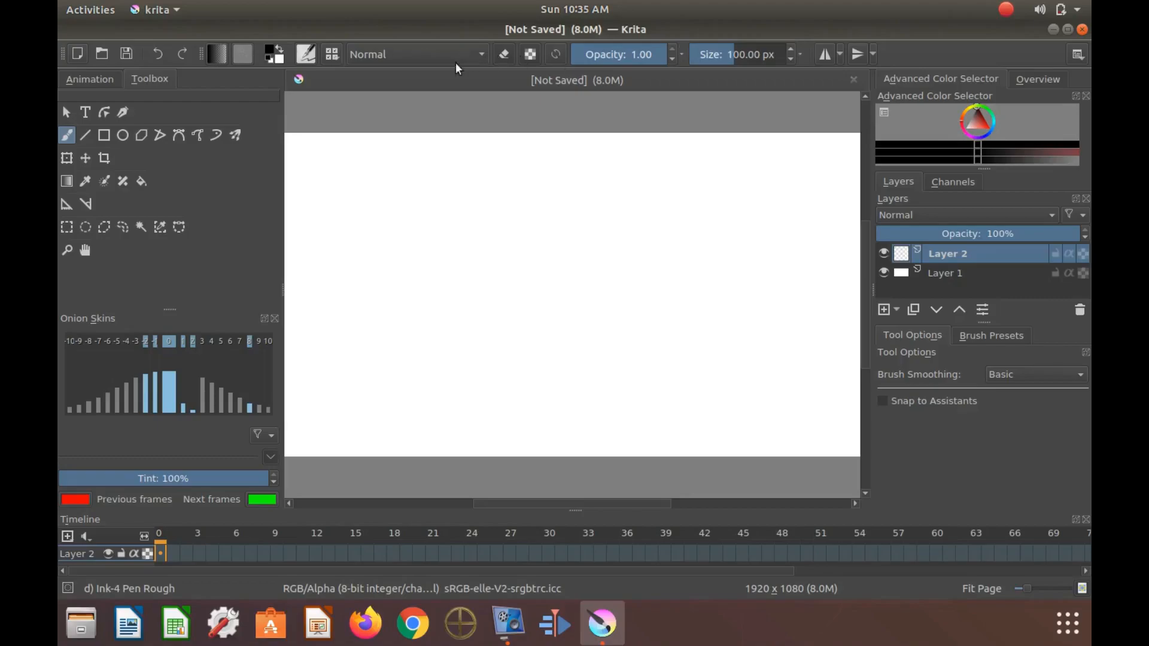
click(467, 190)
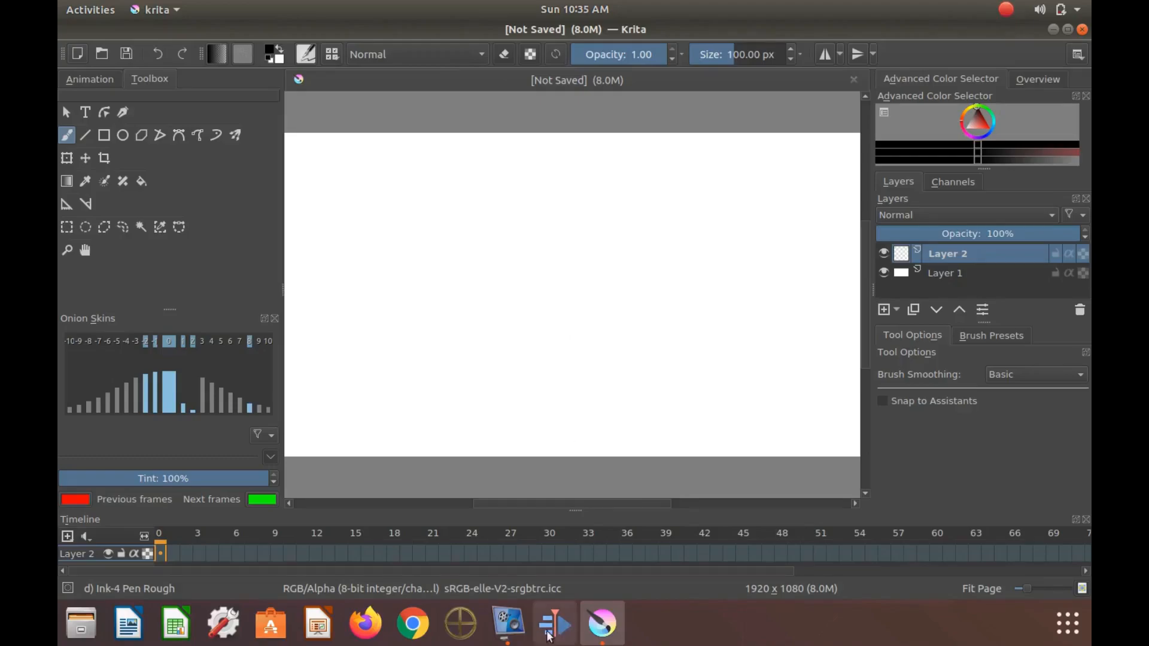
mouse_move(508, 625)
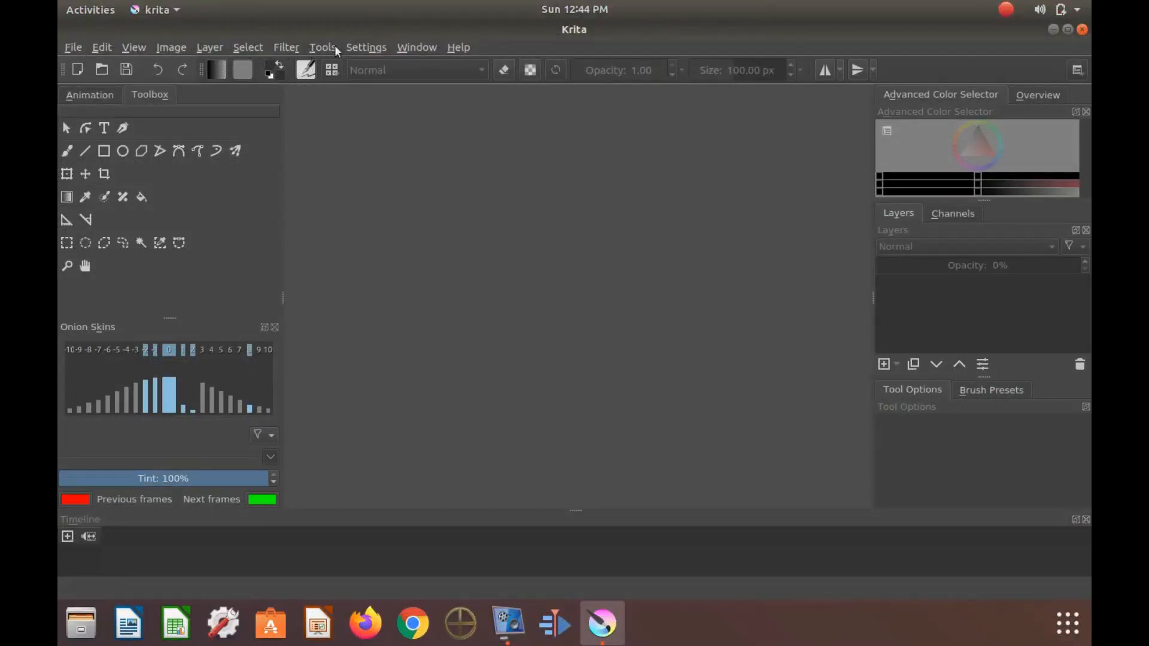
mouse_move(417, 54)
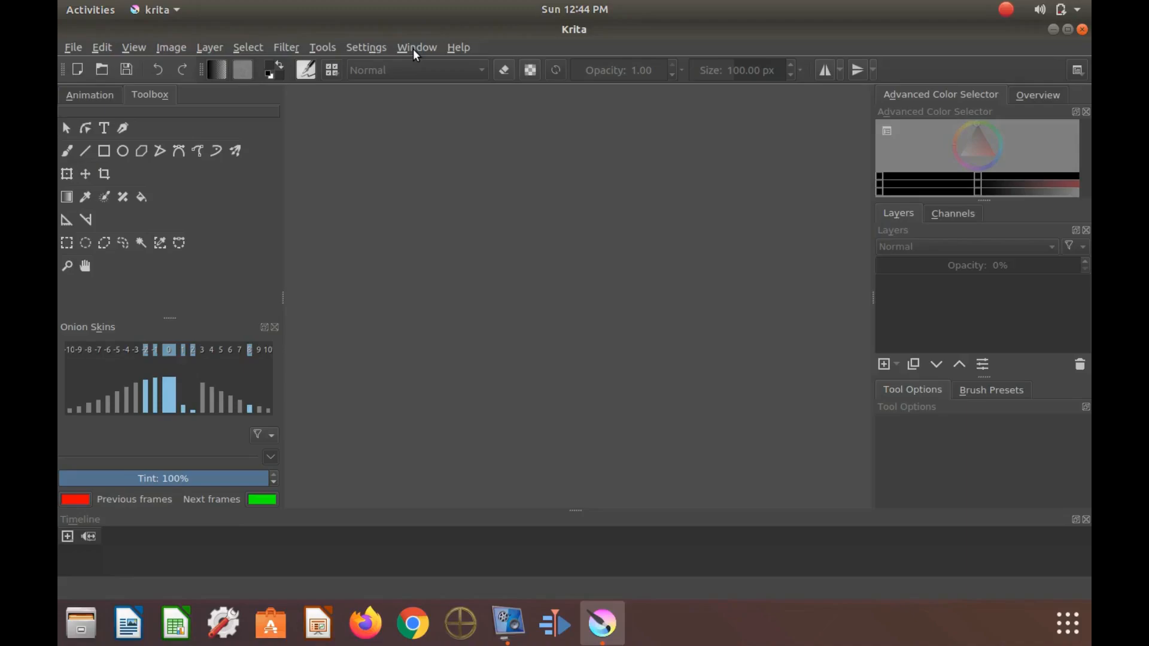
mouse_move(453, 53)
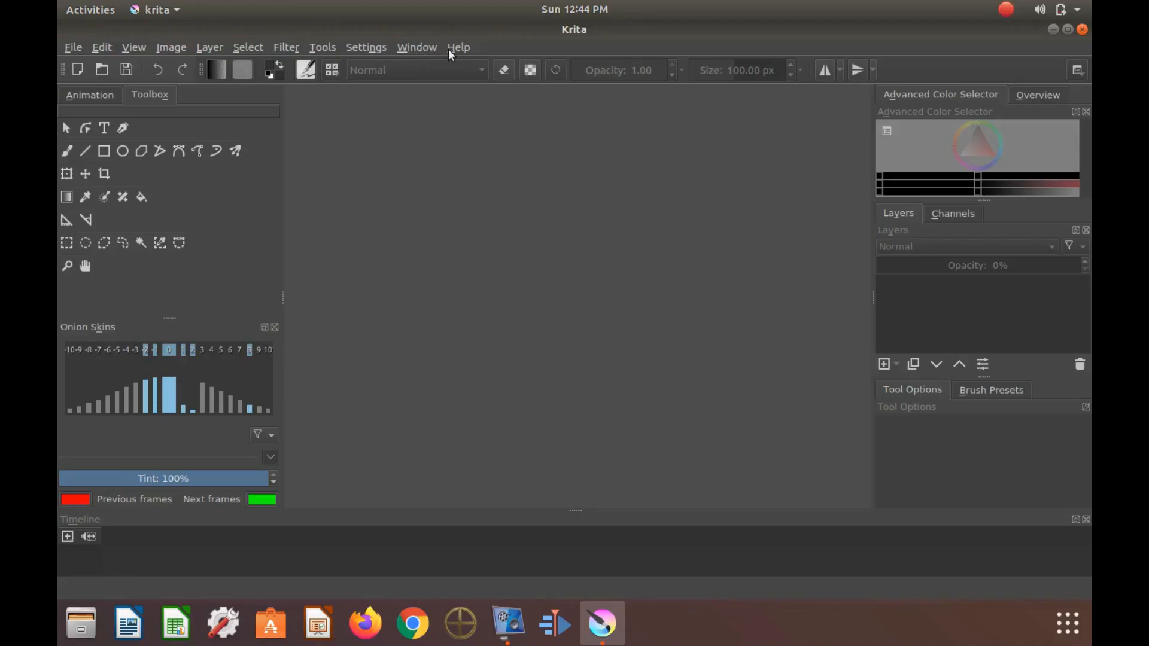
mouse_move(237, 63)
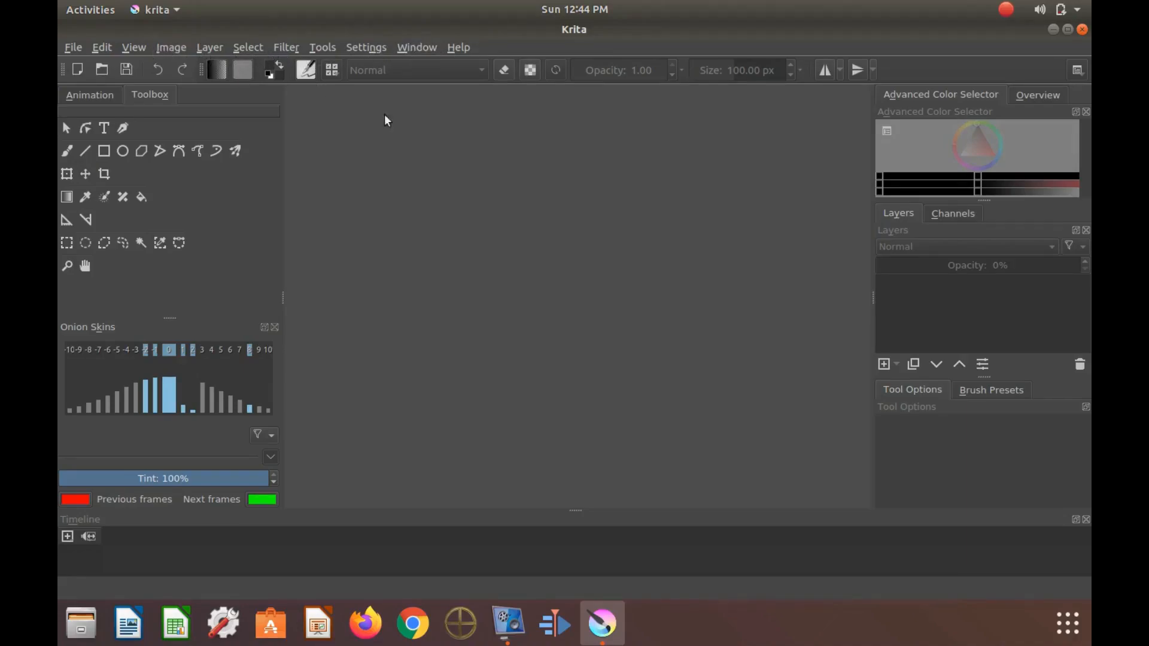
mouse_move(497, 149)
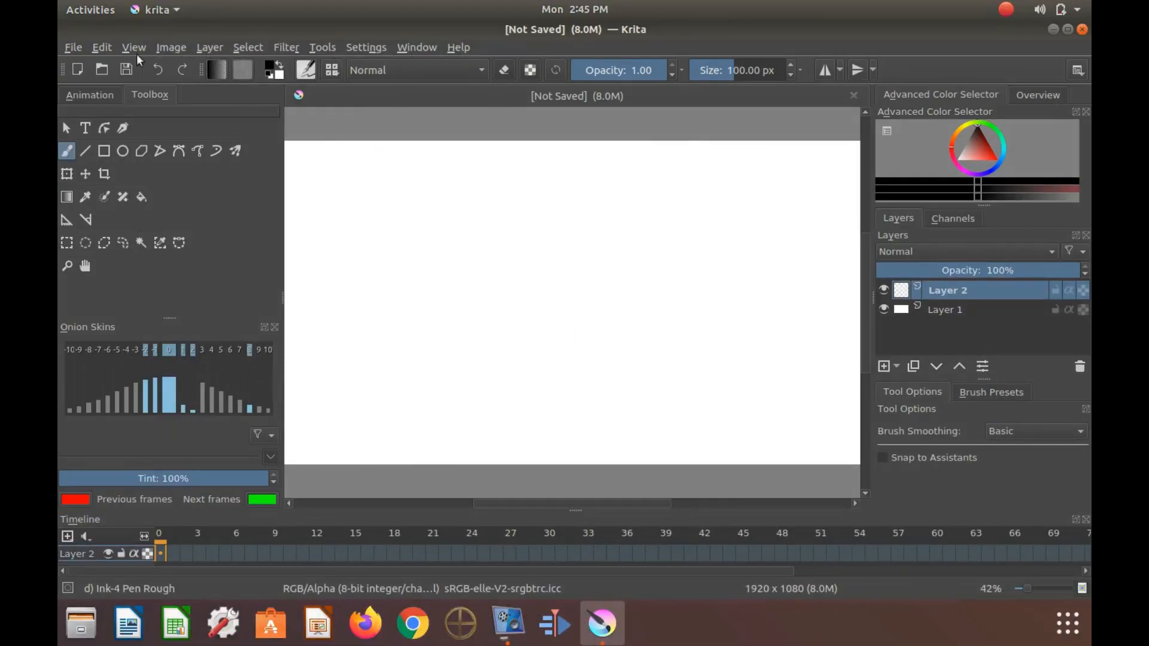
mouse_move(610, 64)
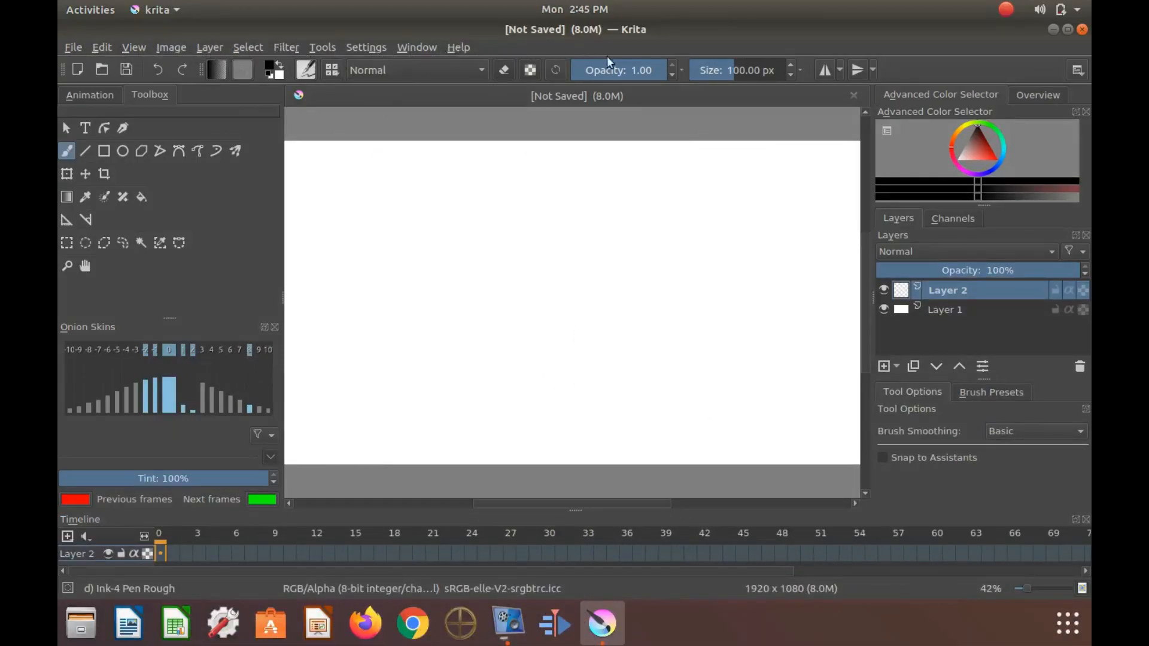
mouse_move(786, 52)
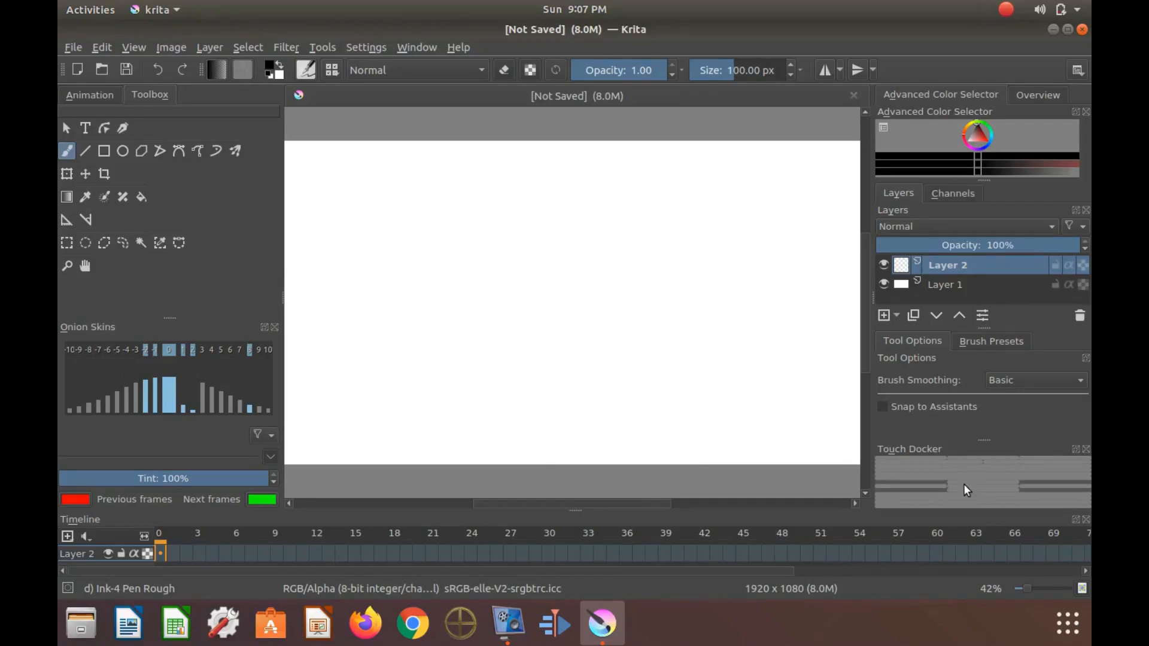
mouse_move(943, 490)
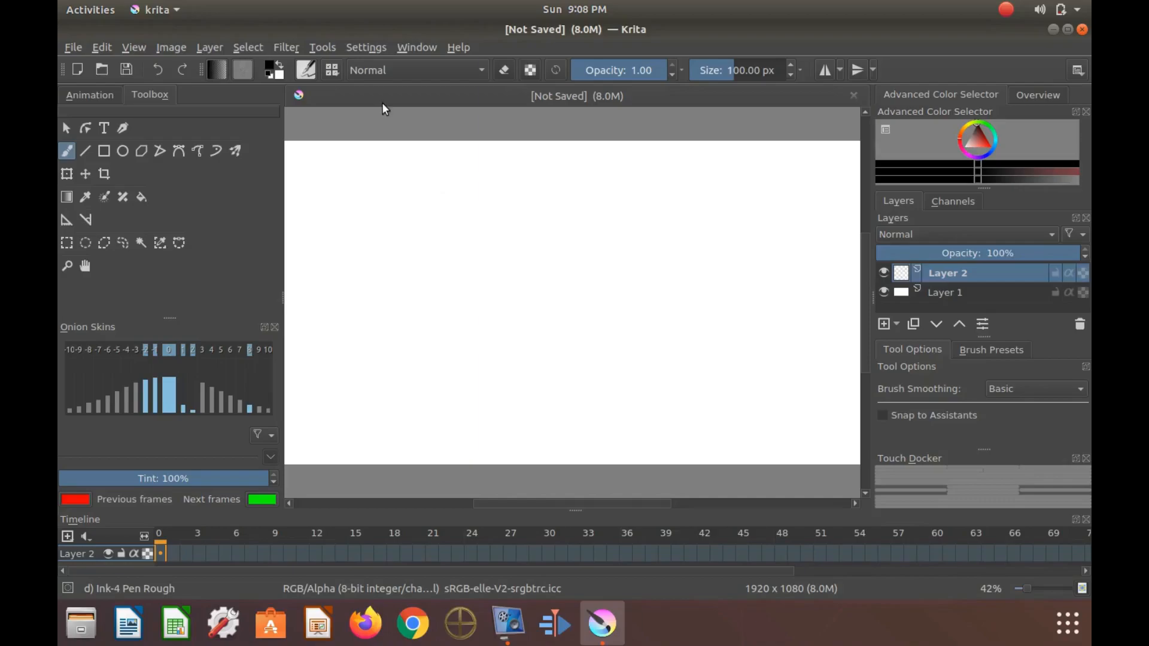
mouse_move(327, 53)
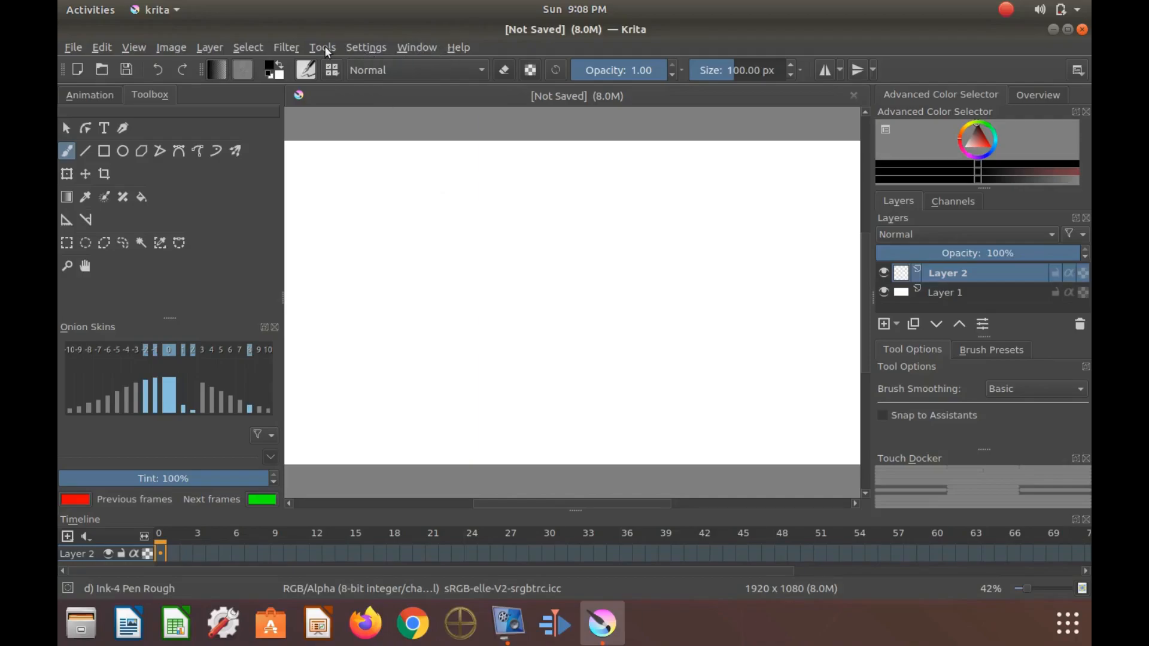
mouse_move(373, 55)
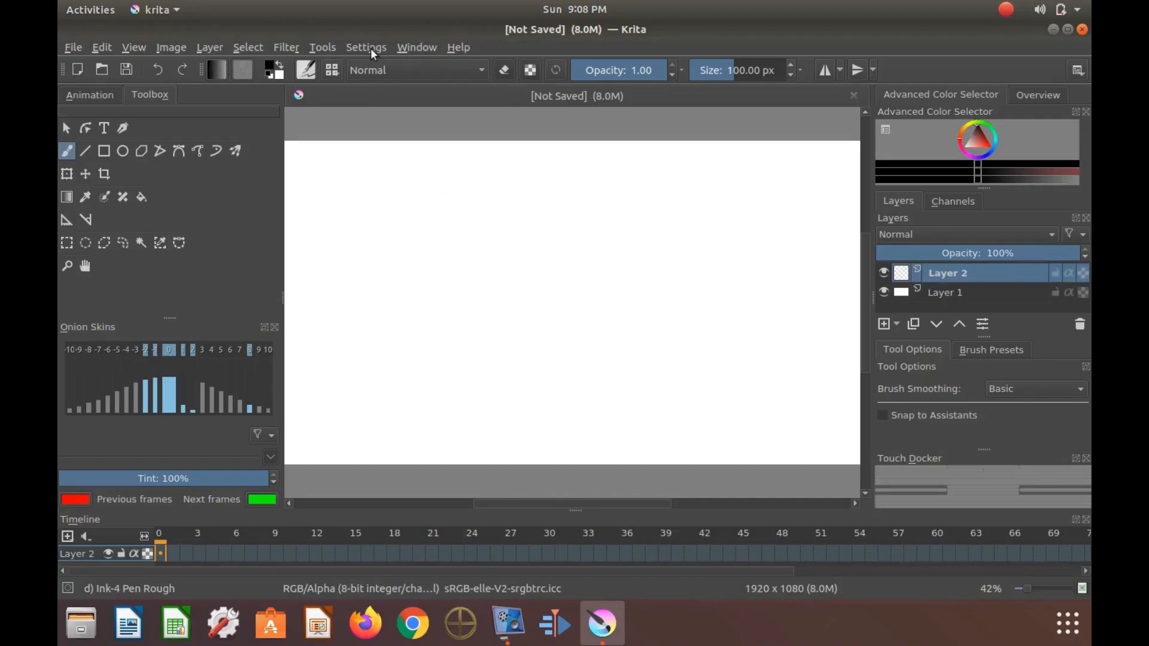
Step: Uncheck Touch Docker under Settings > Dockers to hide the panel
click(366, 47)
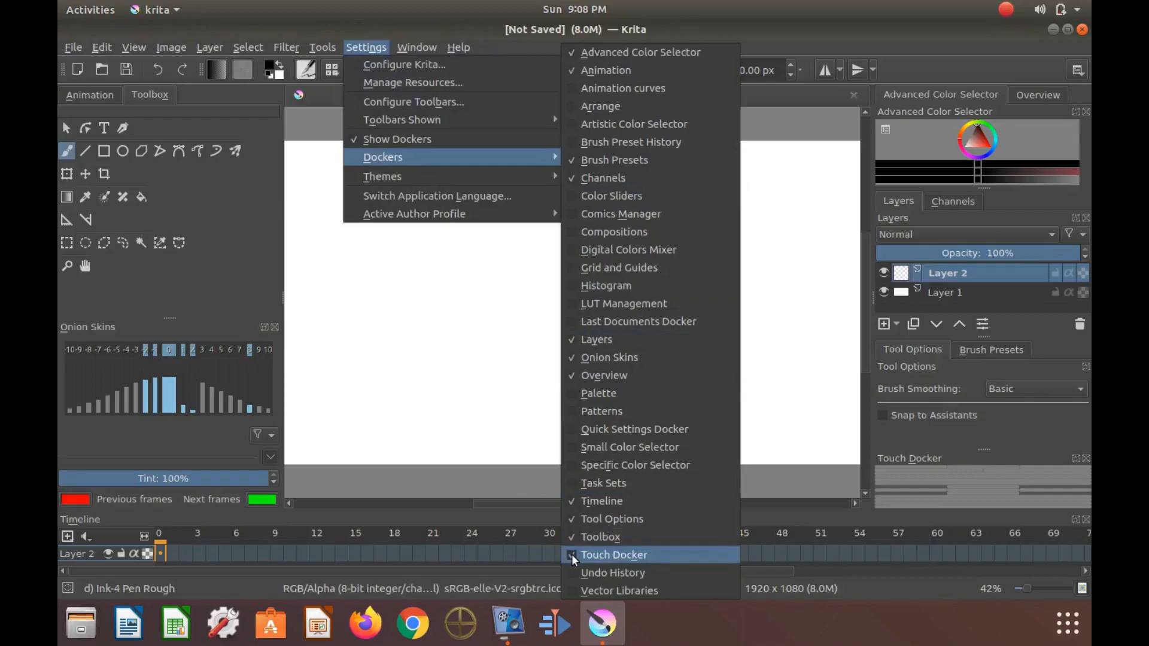
click(614, 555)
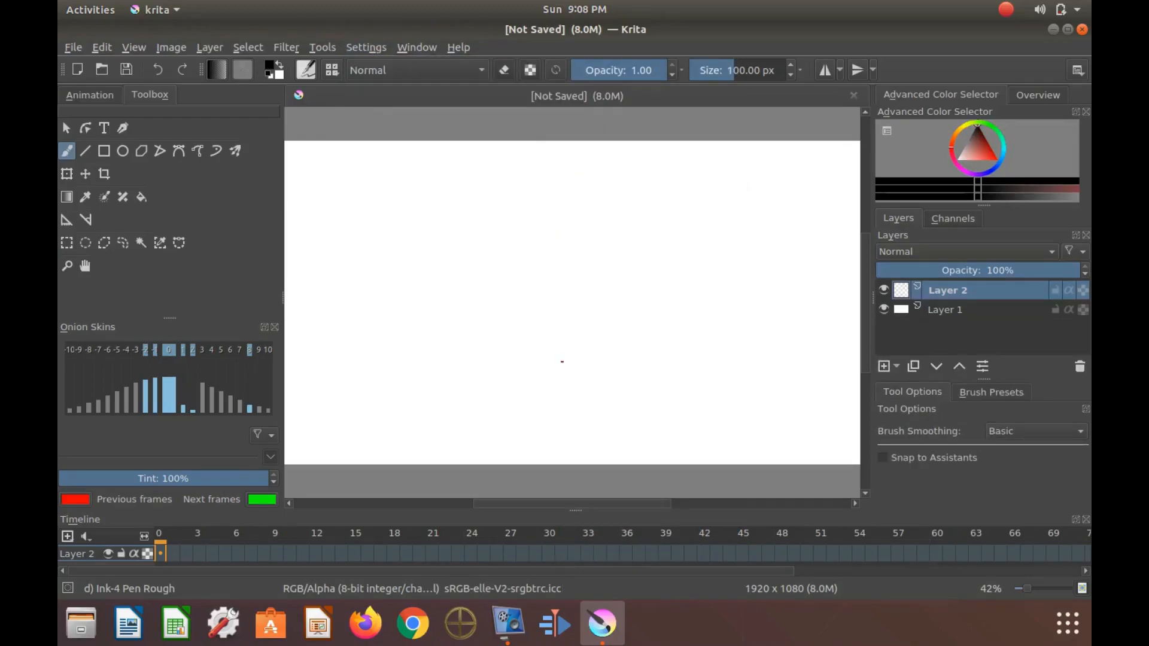